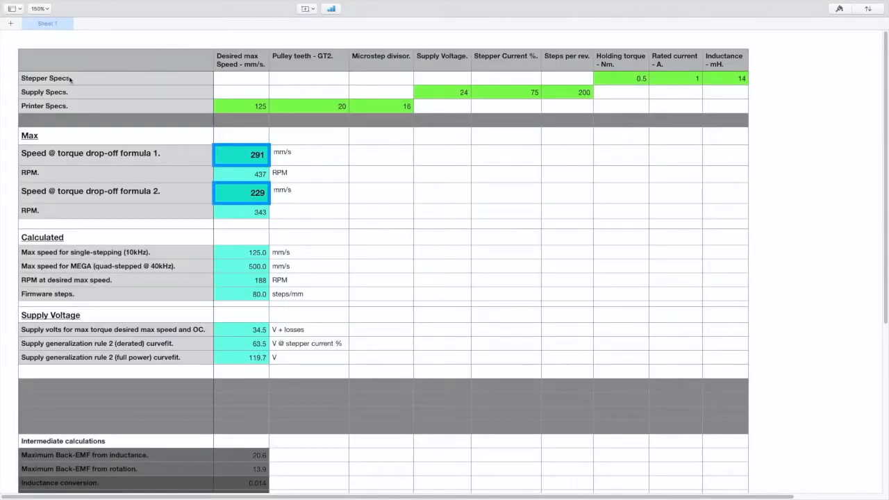
mouse_move(10, 93)
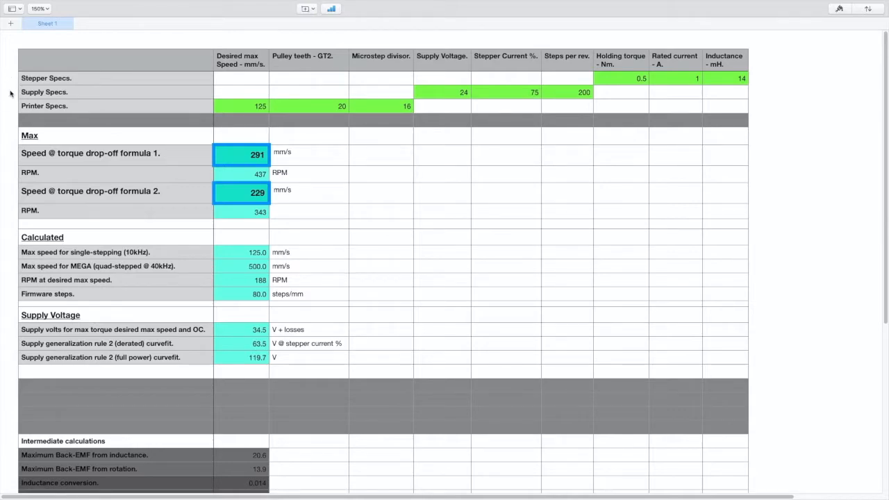
mouse_move(78, 116)
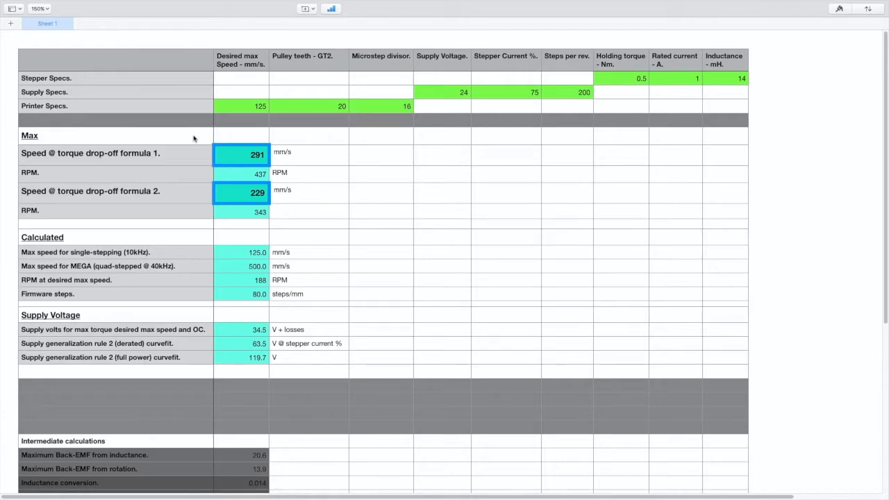
- Review the Max results section: formula 1 and 2 speeds, firmware steps and RPM at desired max speed
left_click(114, 135)
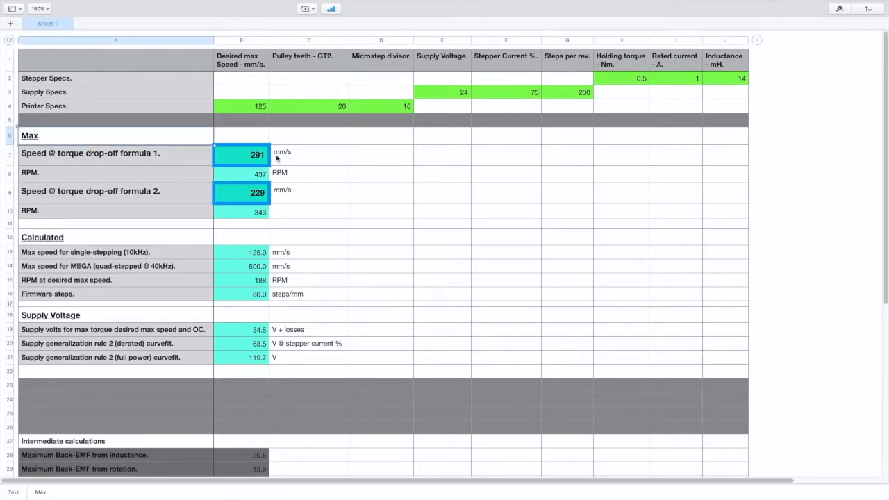
left_click(309, 152)
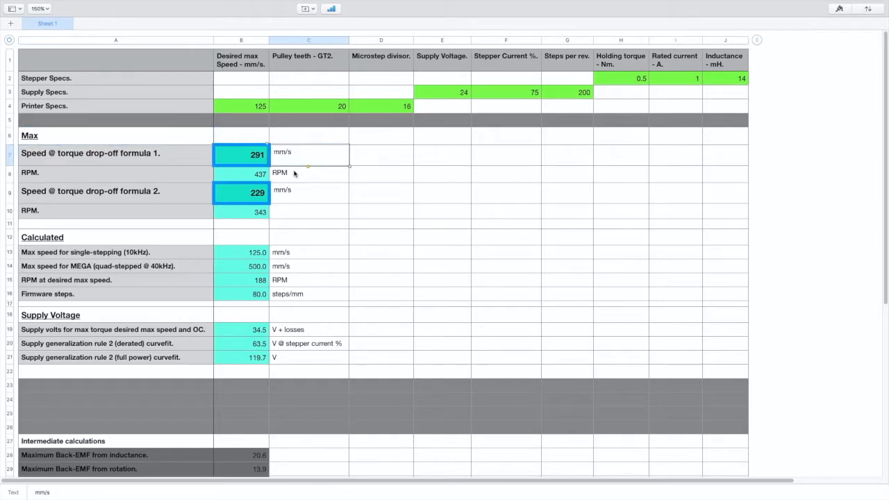
left_click(308, 172)
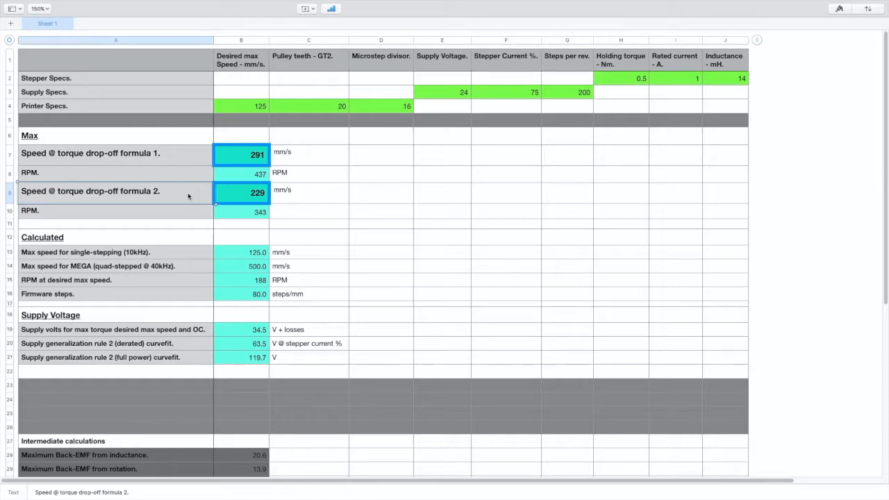
mouse_move(184, 236)
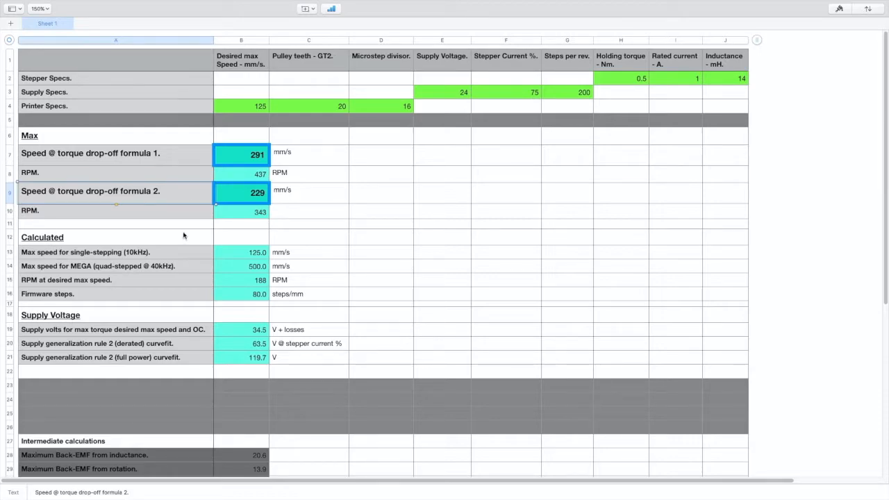
mouse_move(183, 255)
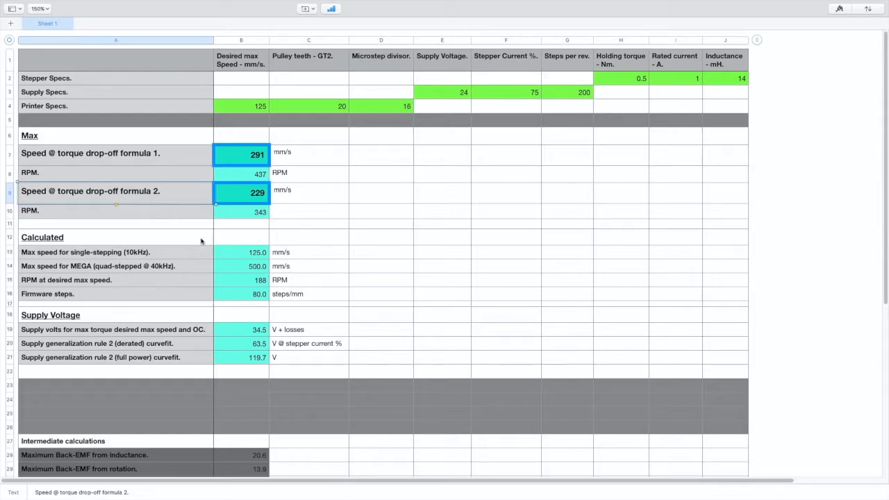
mouse_move(208, 265)
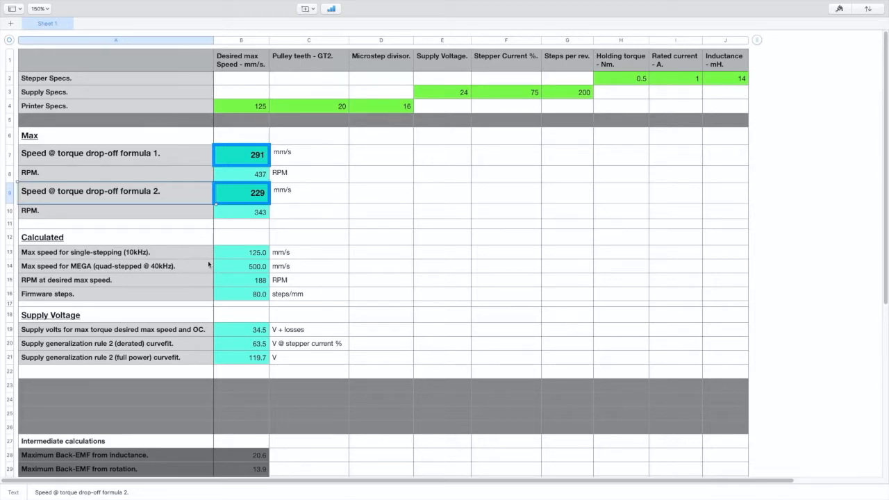
mouse_move(101, 300)
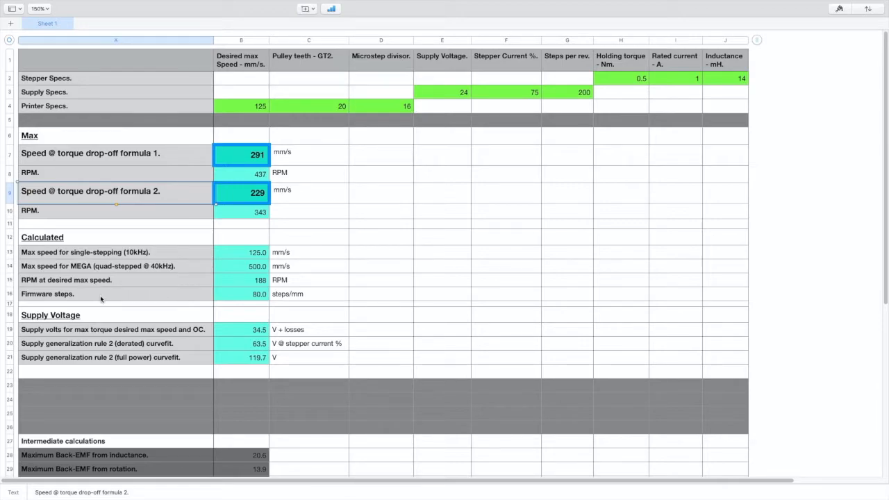
left_click(114, 293)
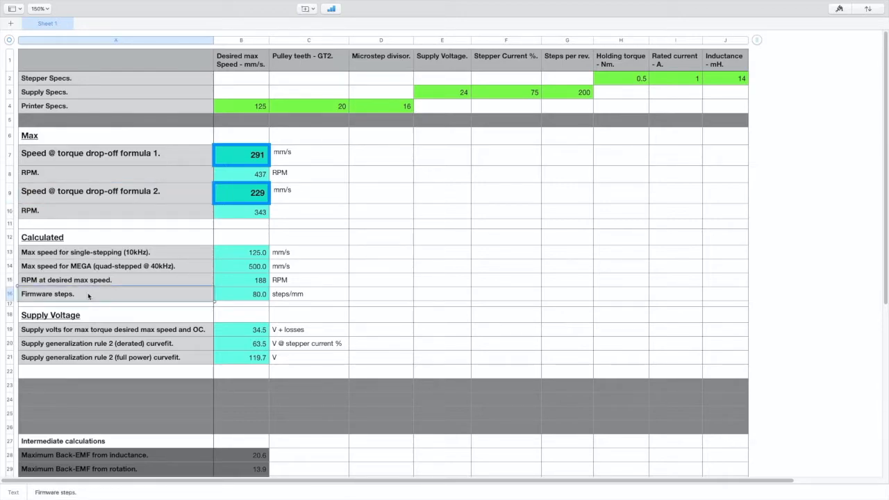
mouse_move(111, 288)
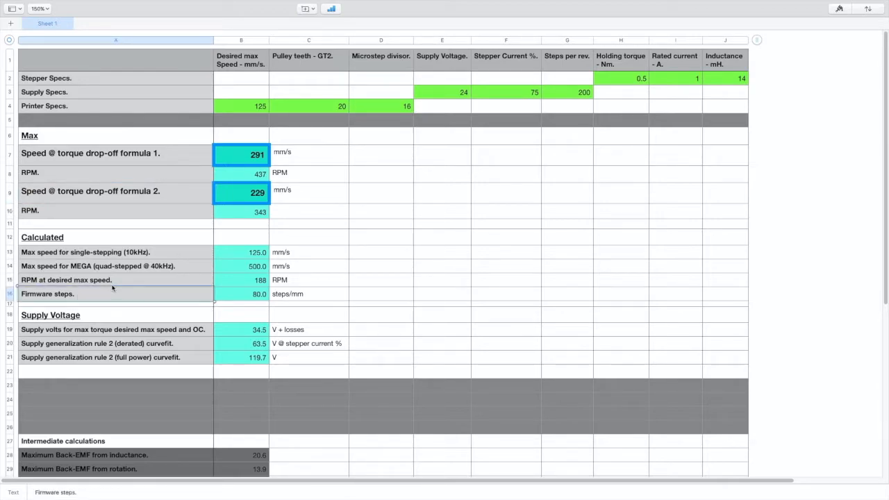
left_click(115, 279)
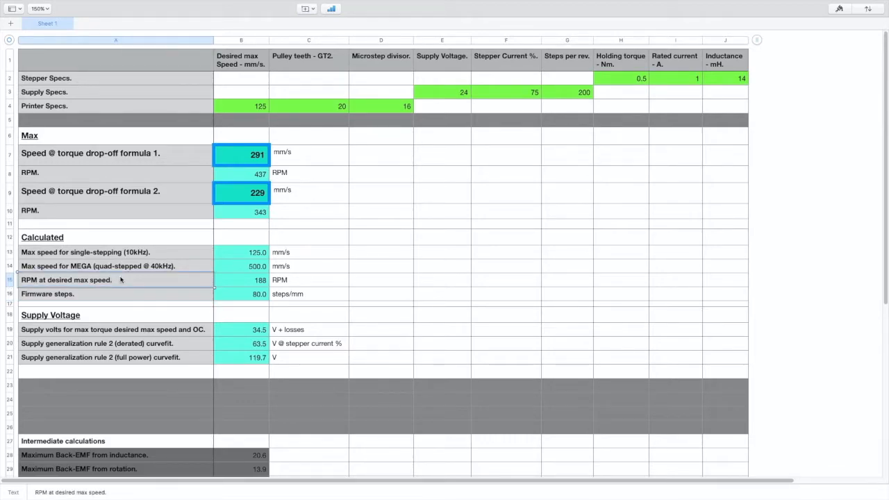
- Review the inputs (speed 125, microstep 16, pulley teeth 20) and the single-stepping and MEGA max speed rows
left_click(241, 105)
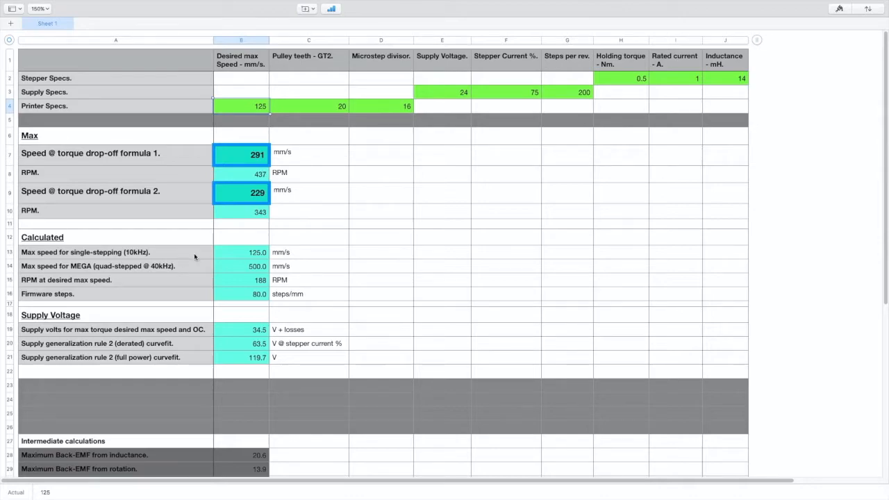
left_click(381, 106)
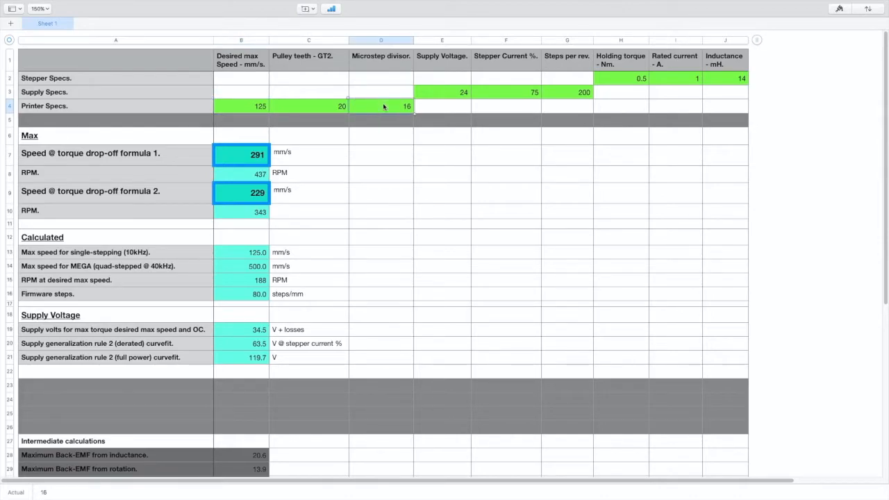
left_click(308, 105)
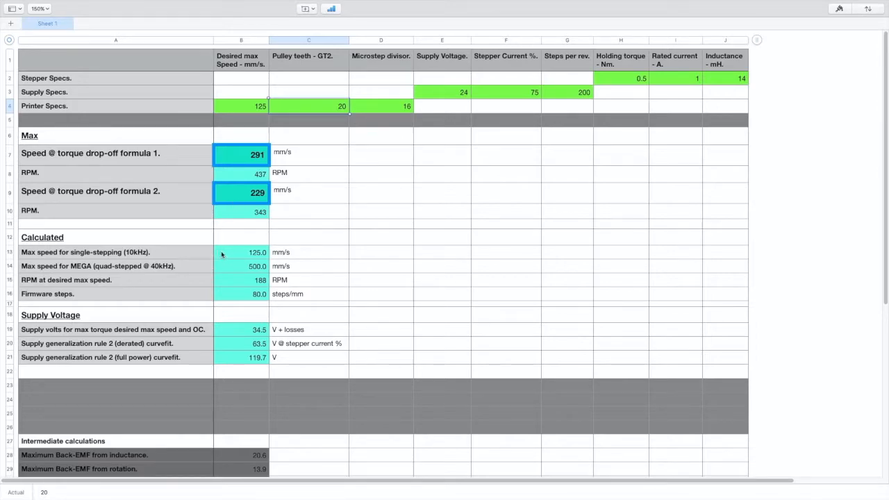
left_click(308, 252)
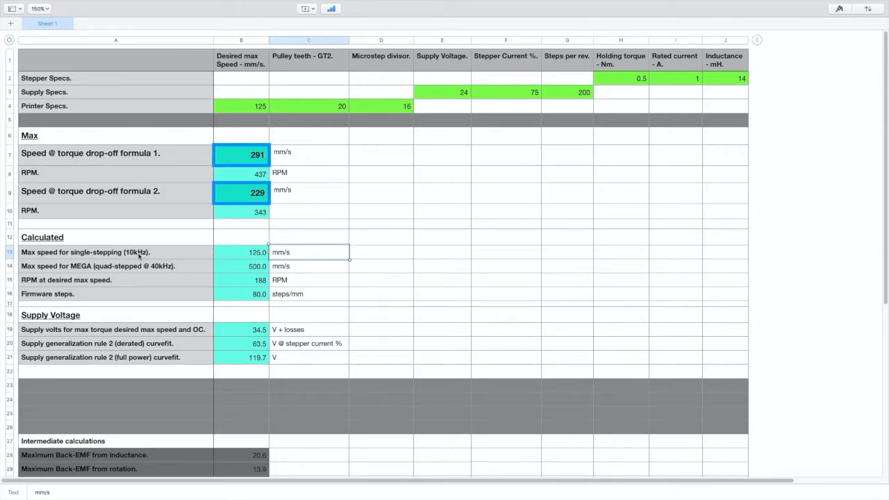
left_click(309, 266)
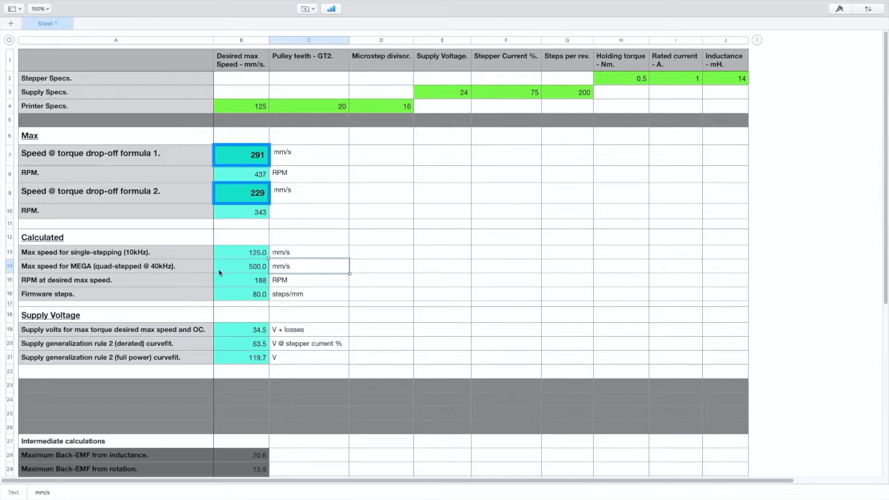
left_click(98, 266)
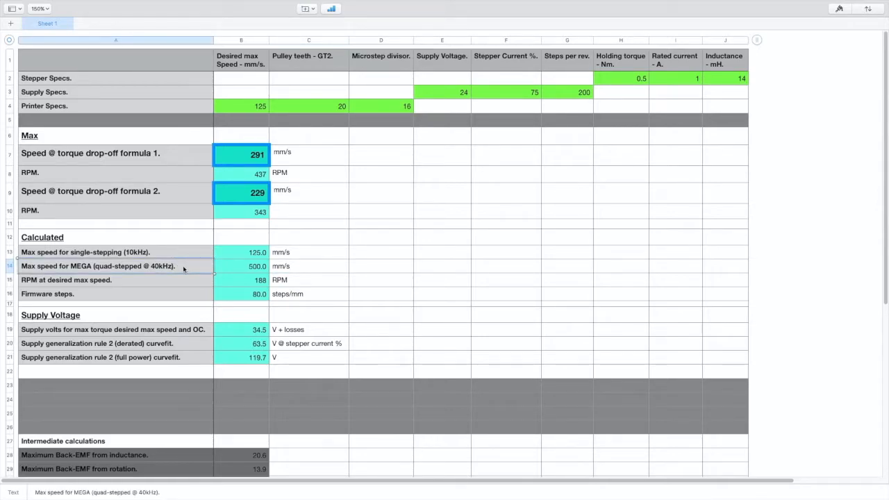
left_click(96, 315)
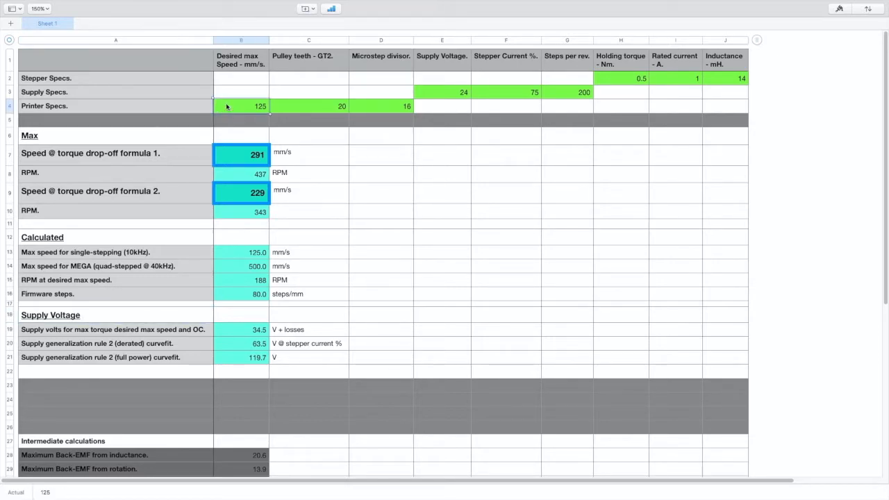
- Review the full-power and derated curvefit voltage rows against the 24 V supply voltage input
left_click(115, 343)
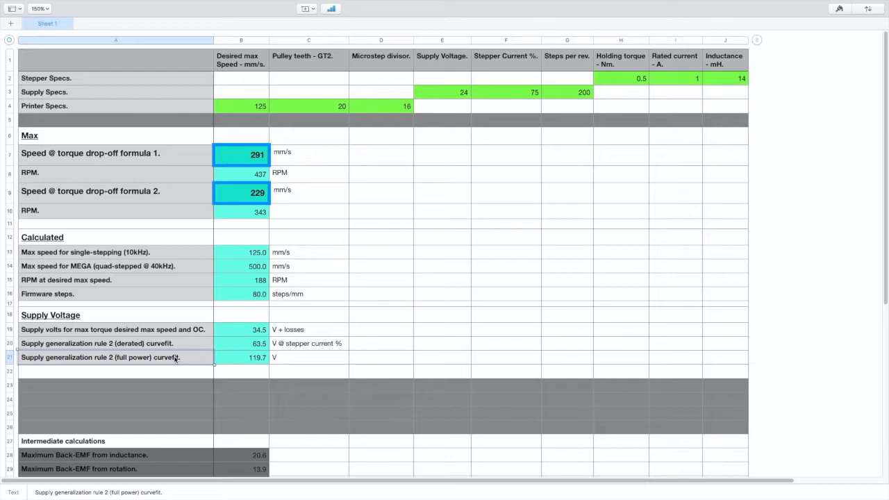
left_click(115, 343)
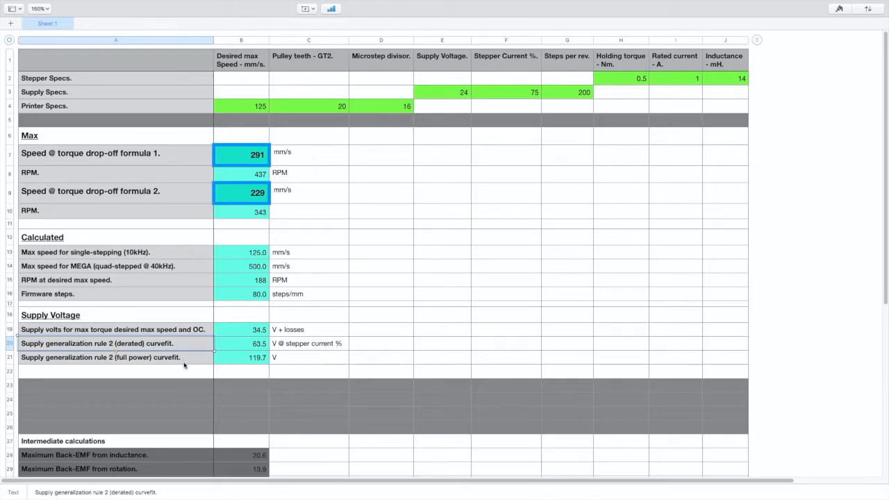
mouse_move(186, 343)
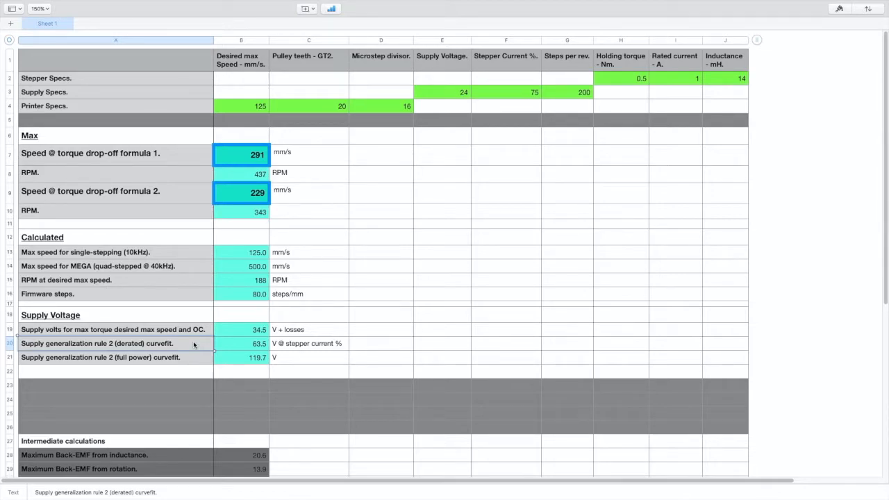
left_click(309, 357)
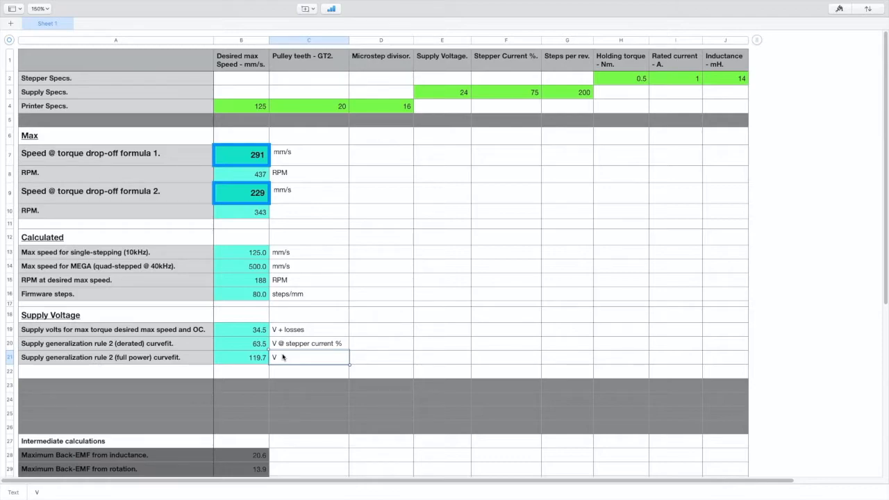
left_click(113, 329)
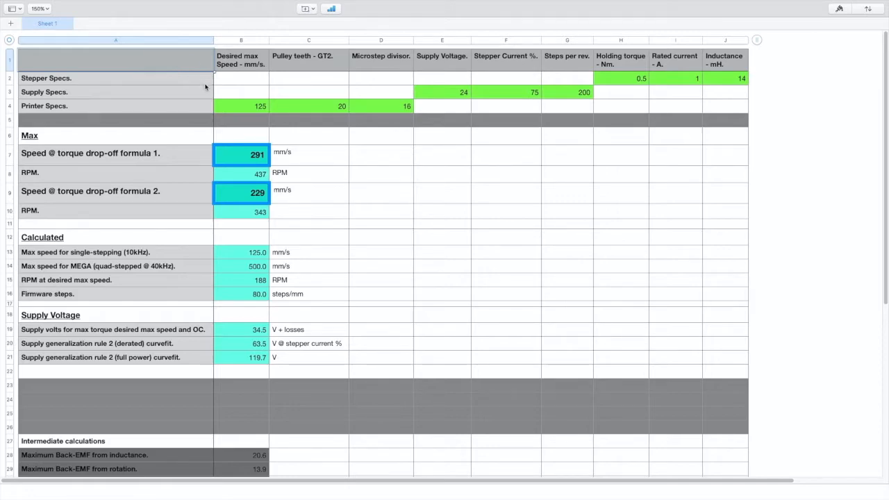
mouse_move(780, 110)
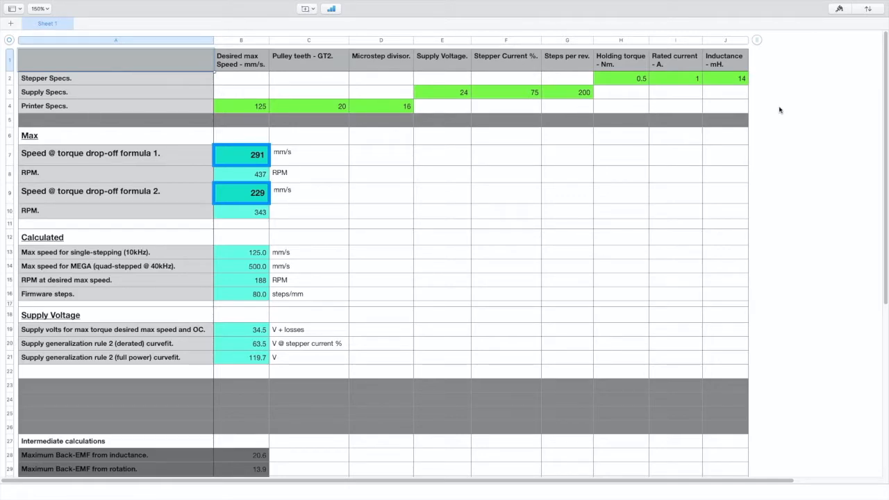
mouse_move(773, 104)
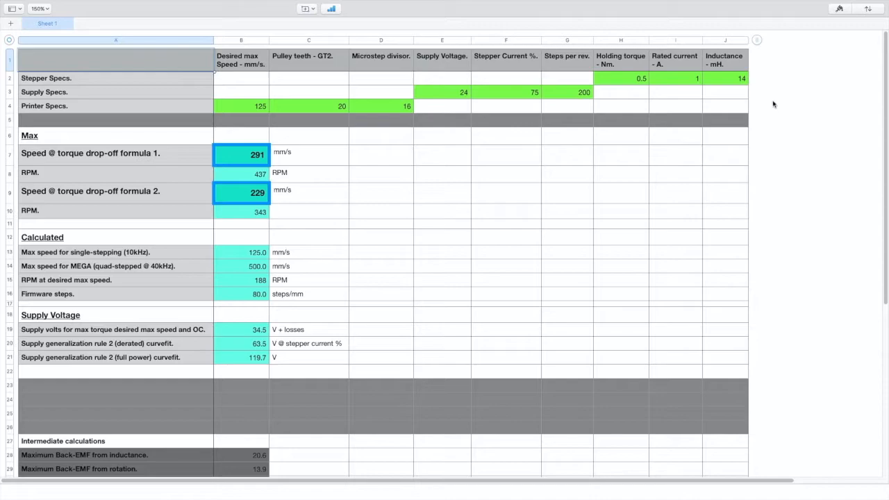
left_click(724, 78)
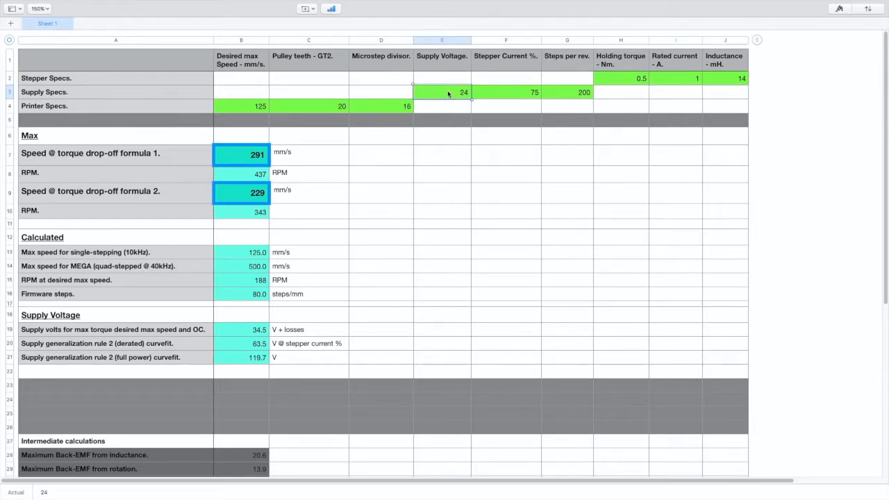
left_click(241, 106)
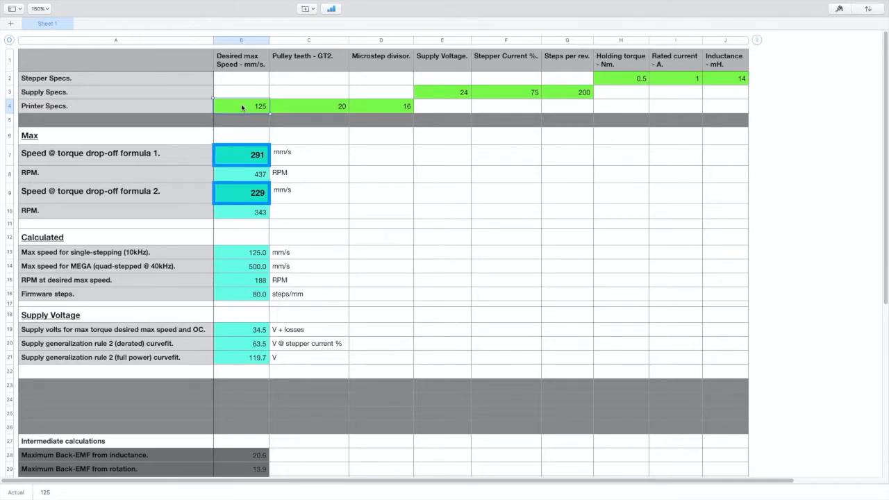
mouse_move(250, 107)
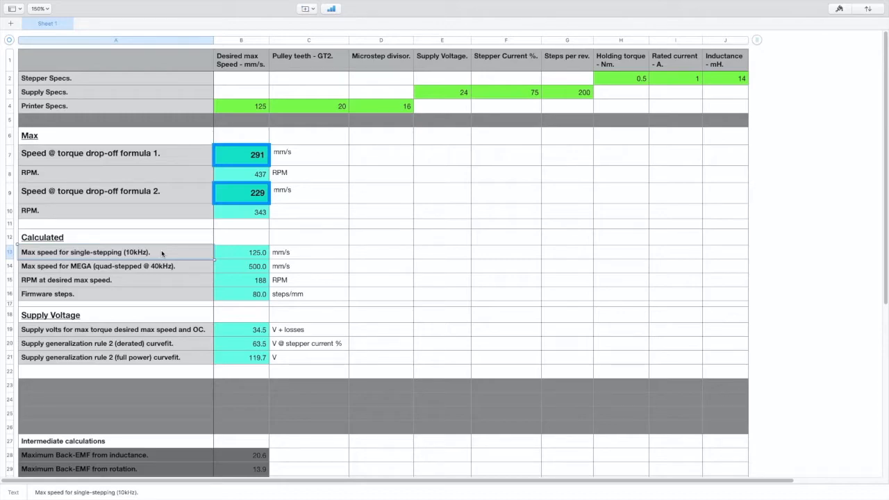
mouse_move(153, 270)
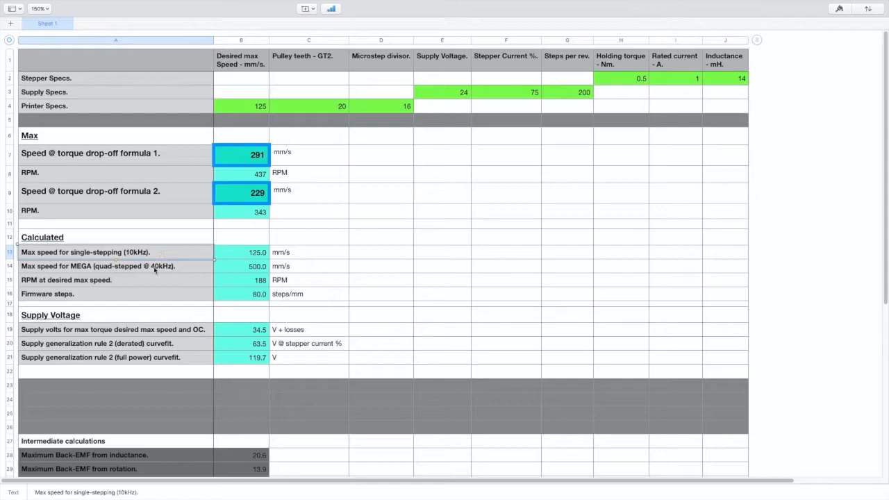
- Inspect the RPM formula, the supply volts for max torque row and the single-stepping max speed result
left_click(115, 266)
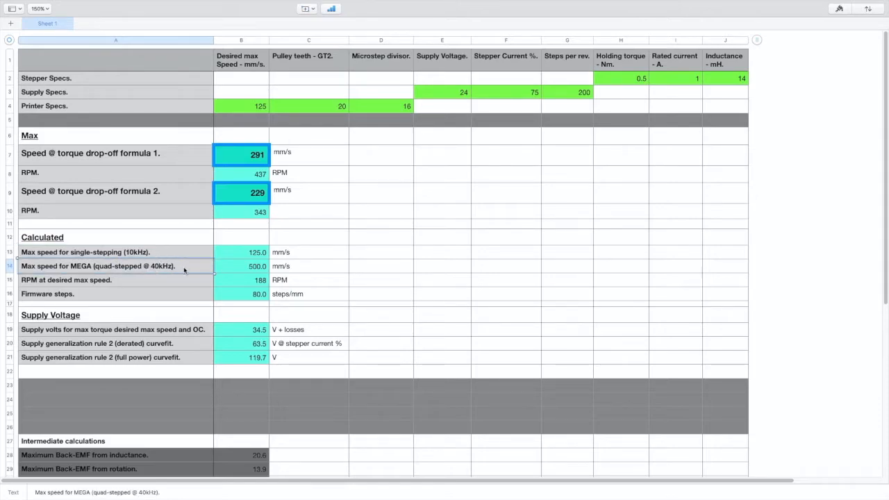
left_click(307, 106)
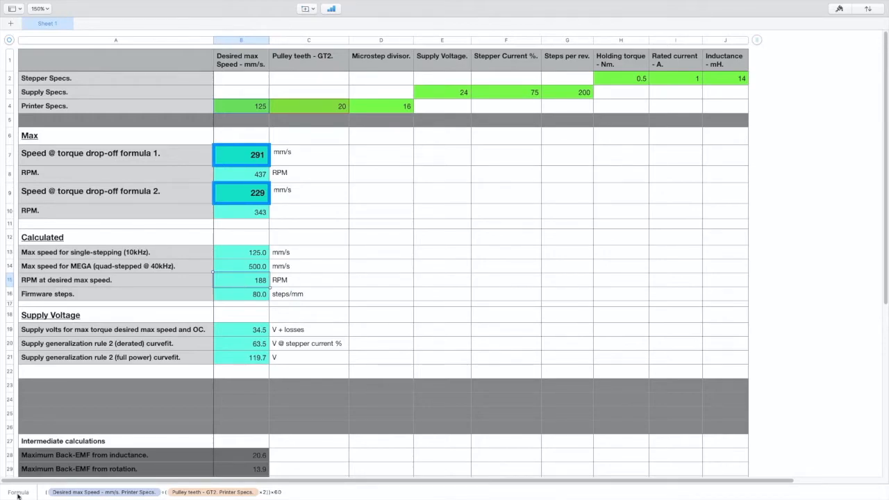
mouse_move(21, 493)
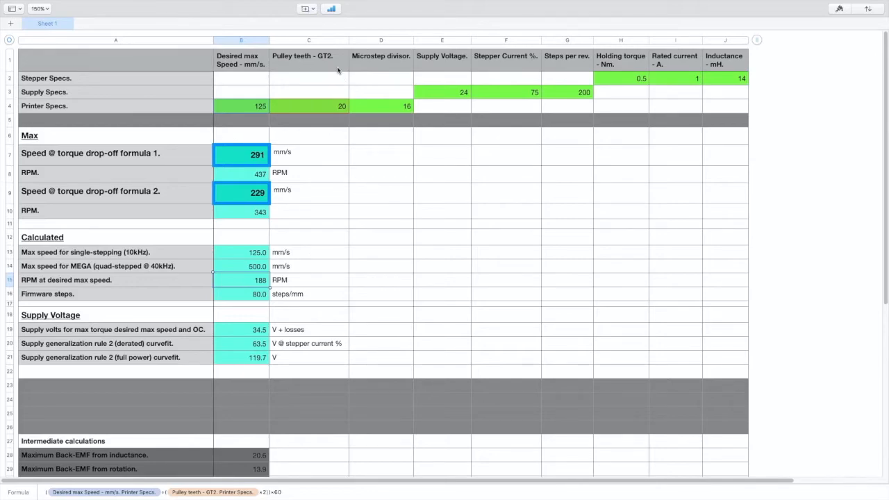
mouse_move(280, 493)
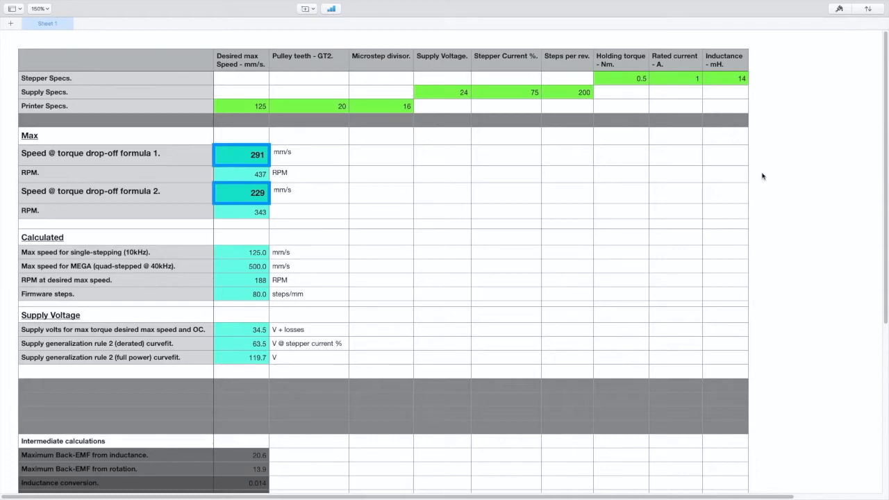
mouse_move(244, 457)
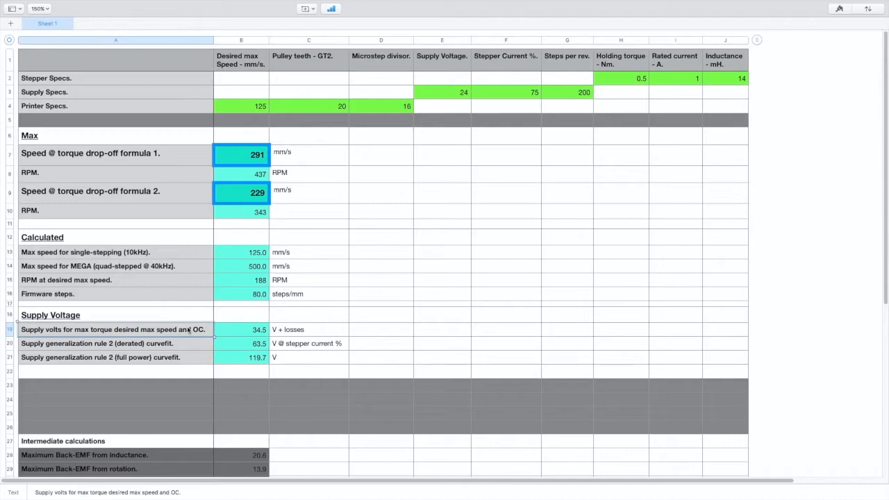
left_click(442, 92)
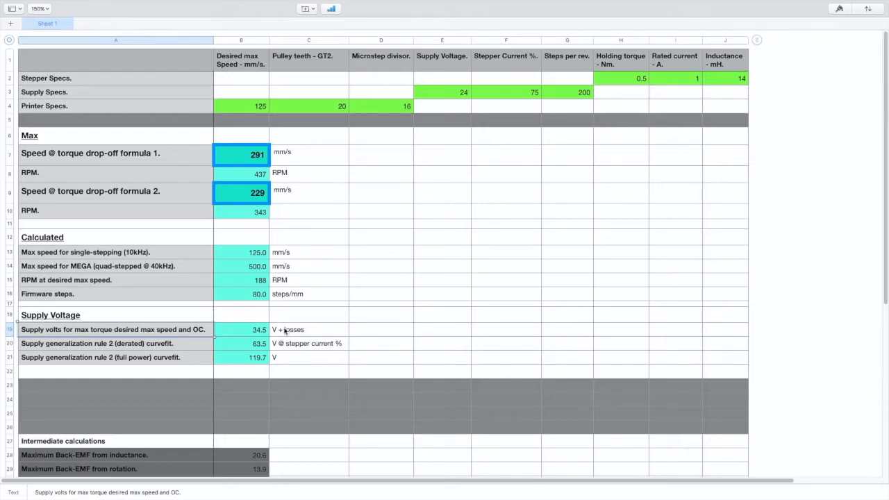
left_click(241, 105)
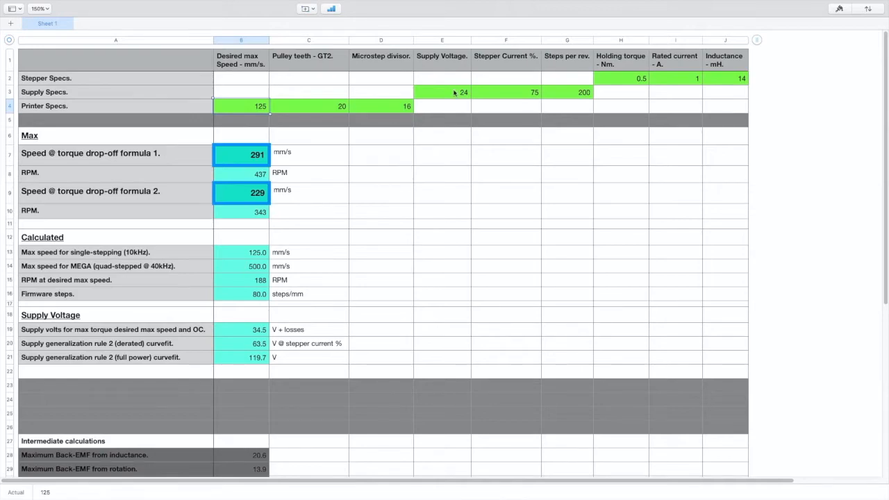
left_click(90, 252)
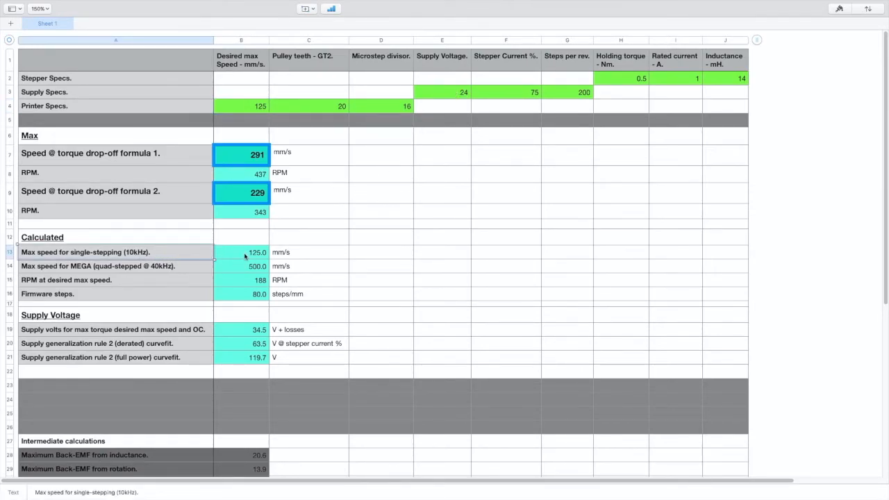
left_click(241, 192)
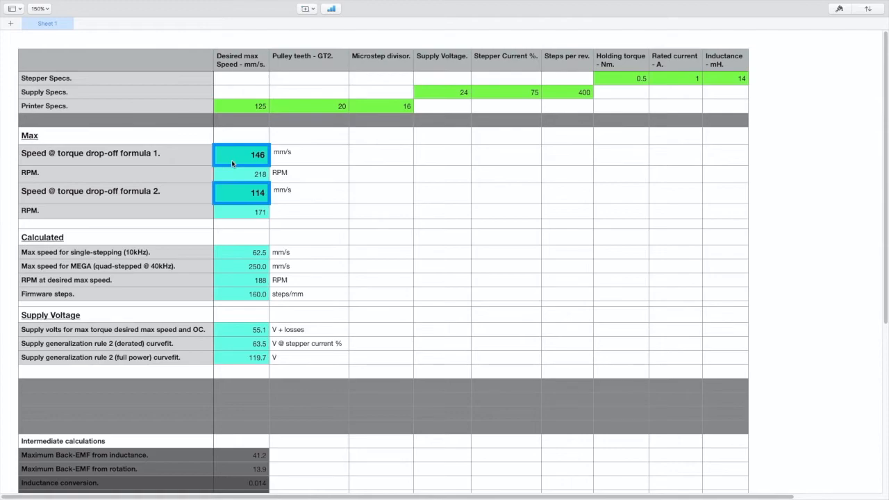
mouse_move(246, 106)
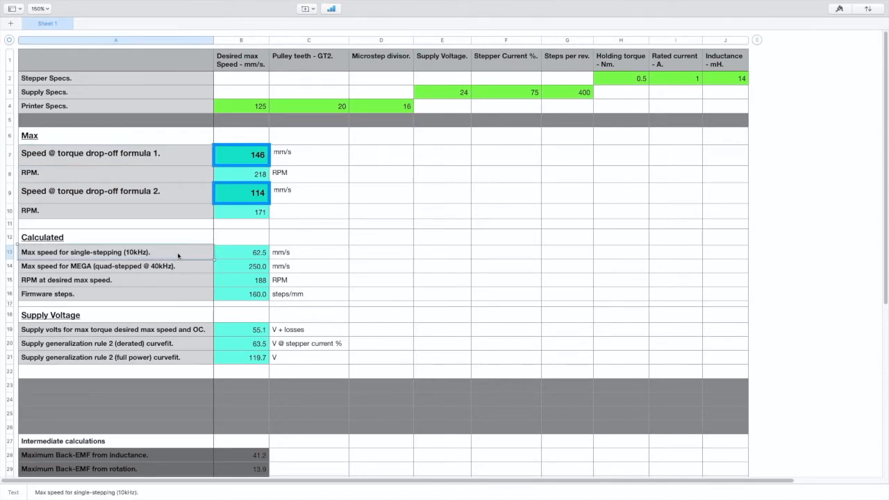
mouse_move(172, 254)
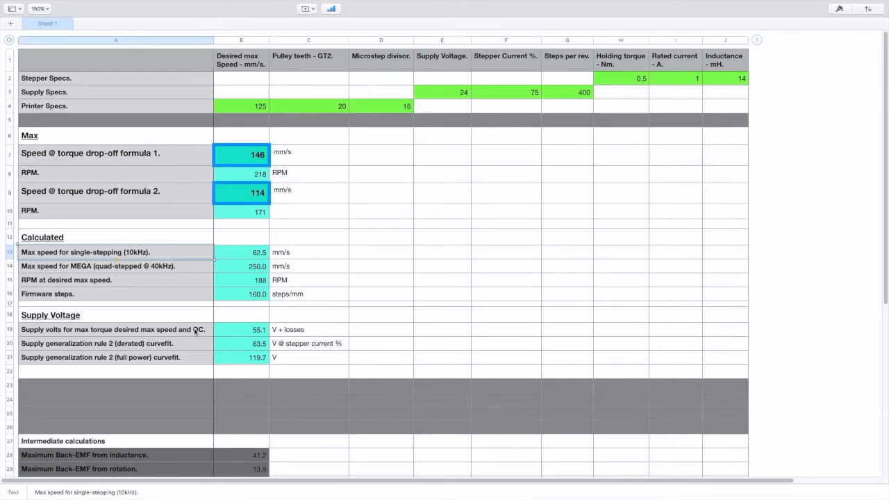
- Enter 10 as pulley teeth and check the Back-EMF from inductance and single-stepping max speed
left_click(115, 329)
type("200")
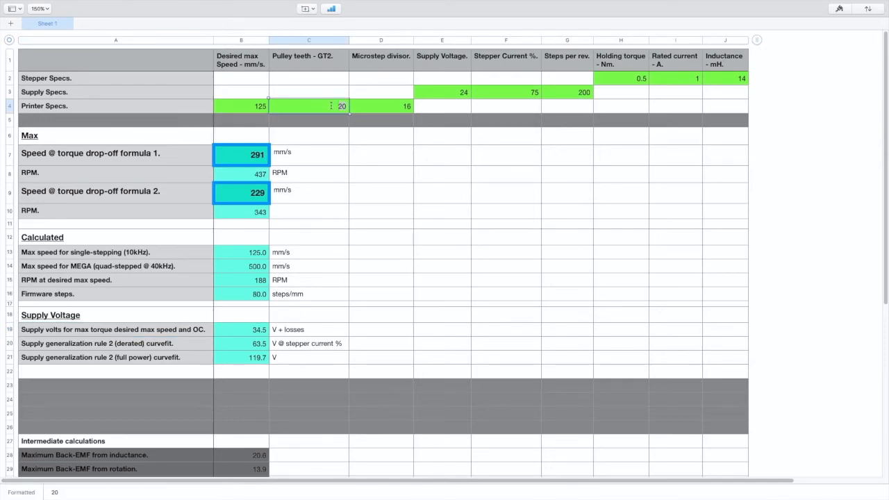
type("10")
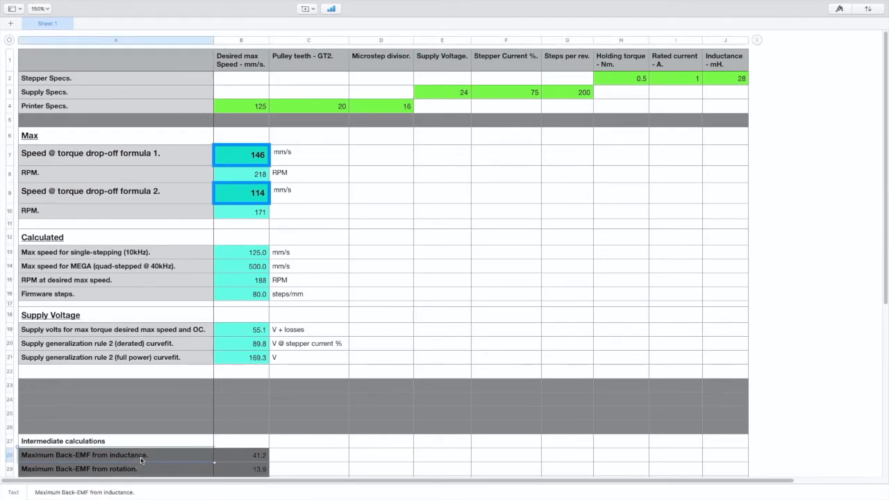
left_click(241, 455)
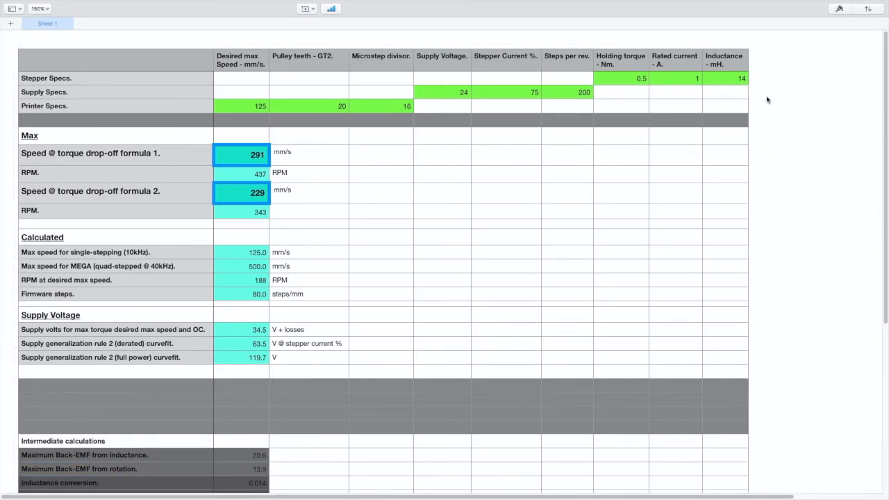
mouse_move(199, 256)
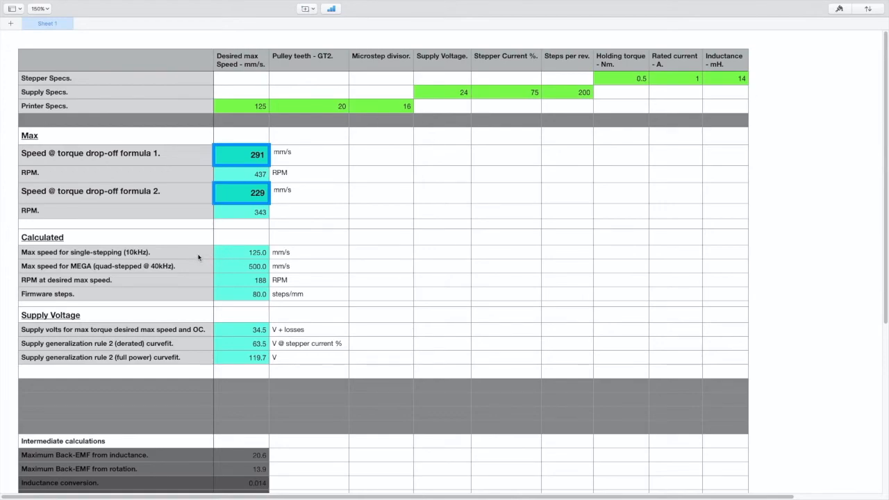
left_click(115, 252)
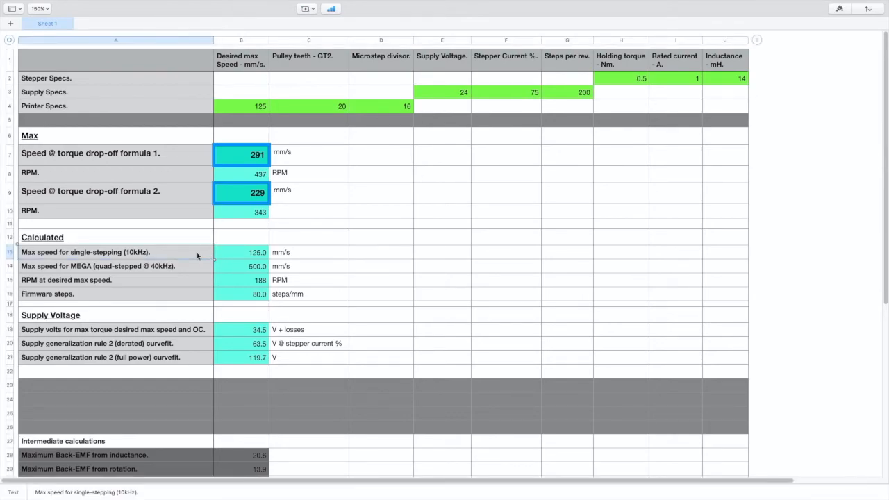
- Set the microstep divisor to 8 and review the recalculated max speed, RPM, supply volts and drop-off speed
left_click(309, 105)
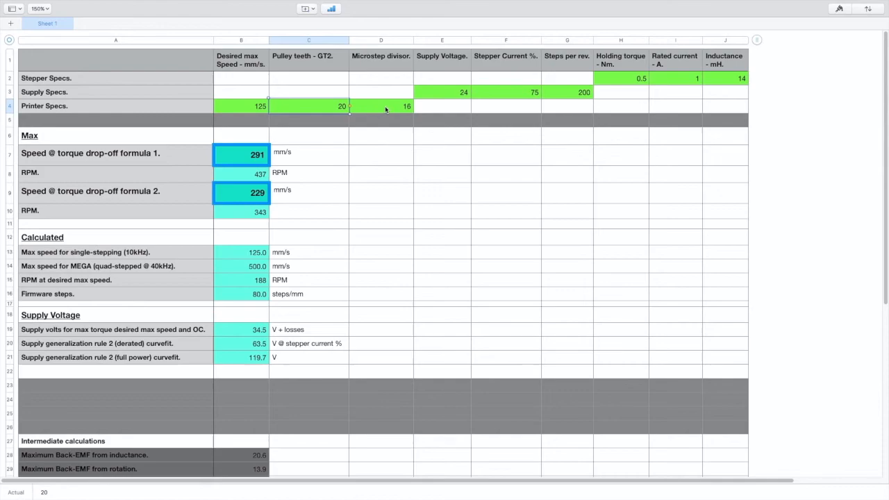
left_click(380, 105)
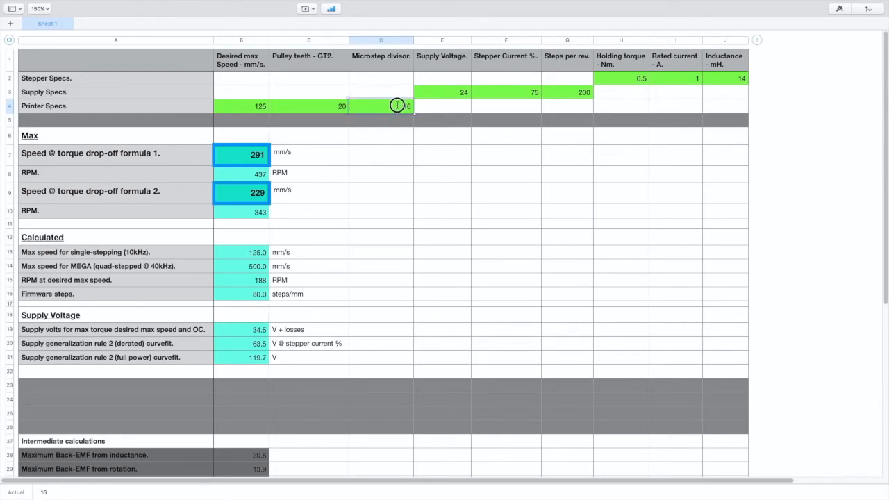
type("8")
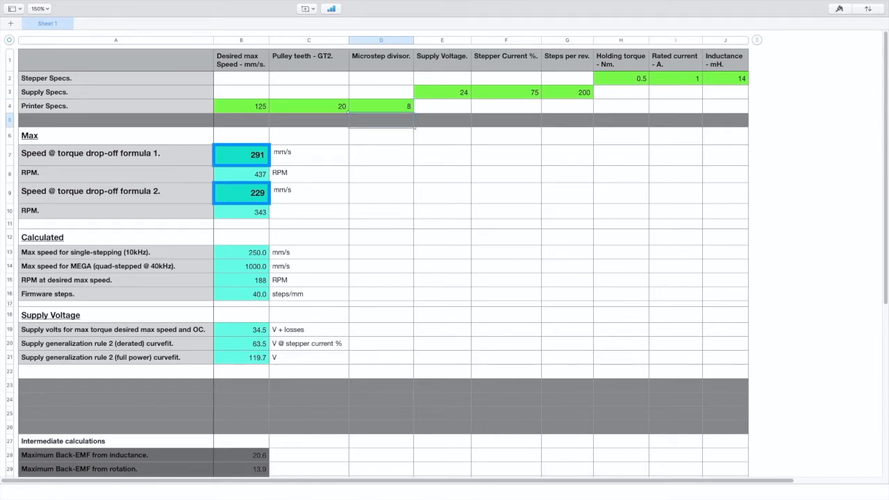
left_click(116, 252)
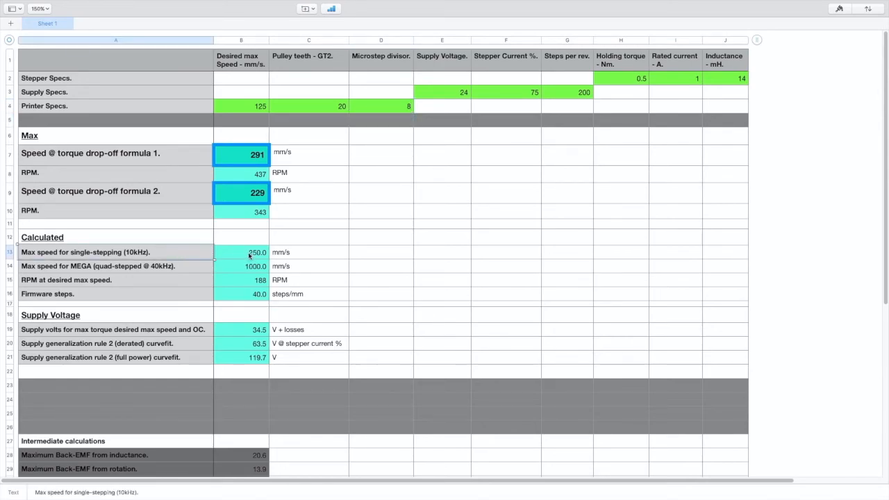
left_click(241, 106)
type("250")
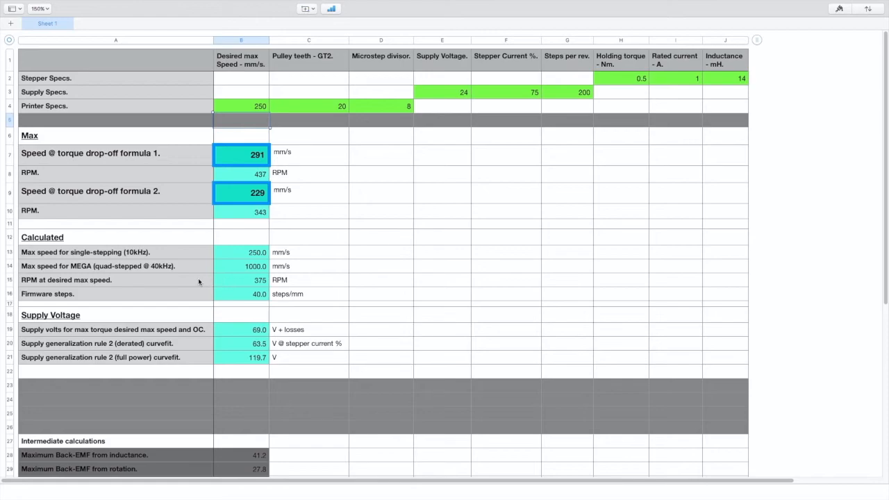
left_click(115, 280)
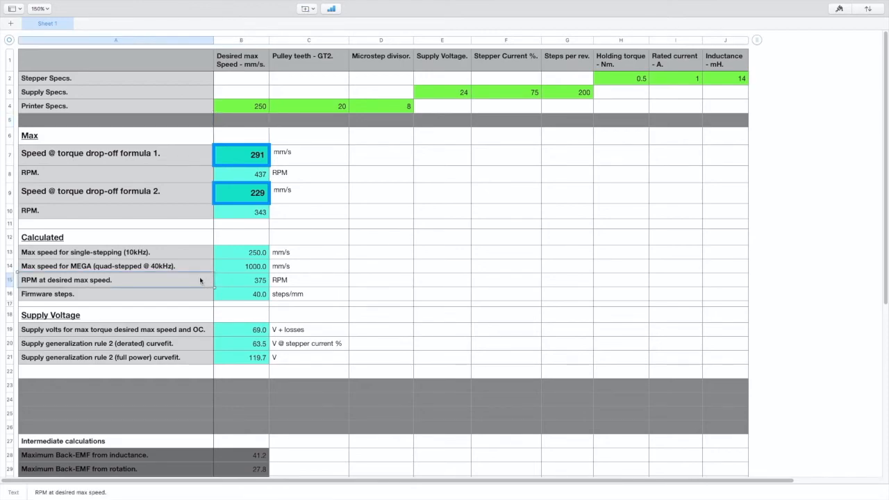
left_click(115, 329)
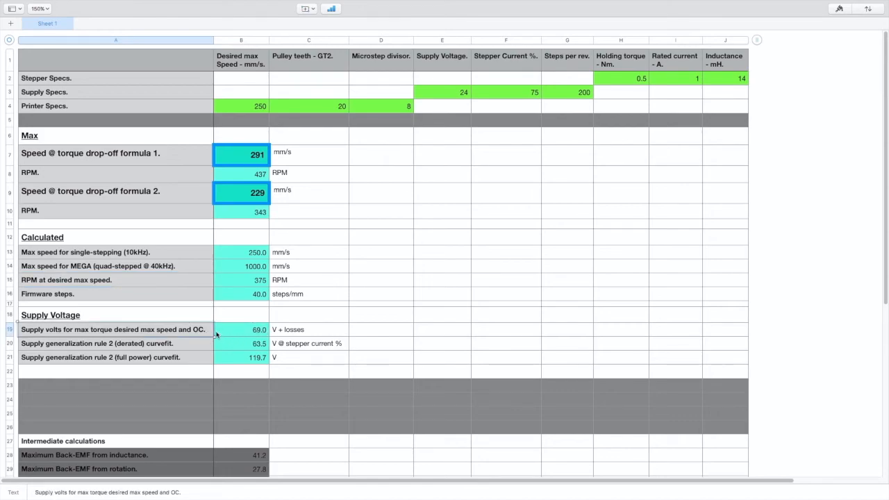
left_click(114, 191)
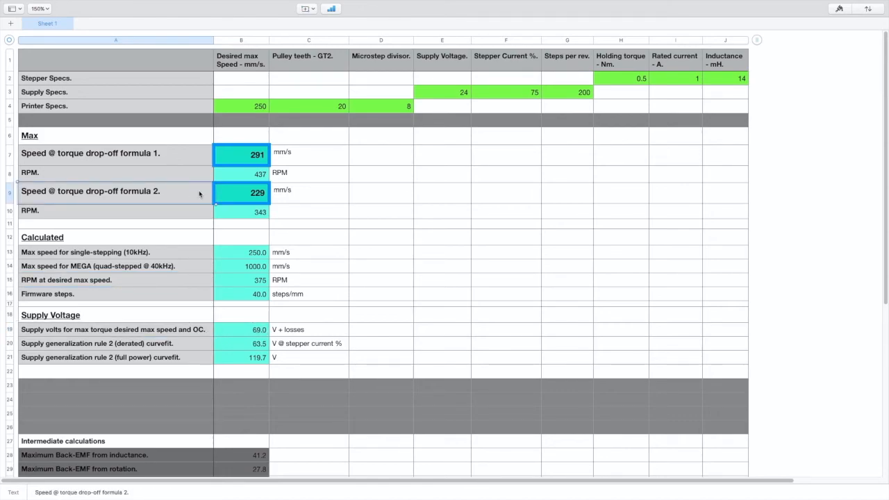
mouse_move(191, 195)
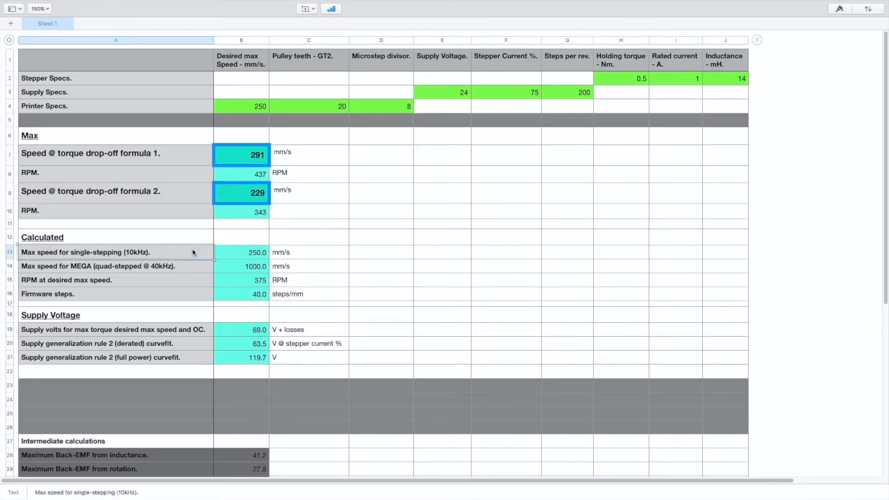
- Set supply voltage to 36 V and inductance to 7 mH to recalculate drop-off speeds and supply volts
left_click(441, 92)
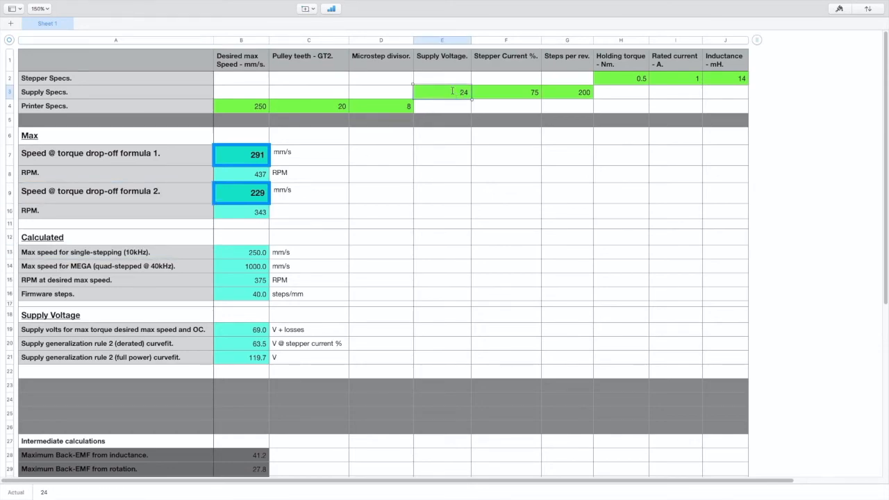
type("36")
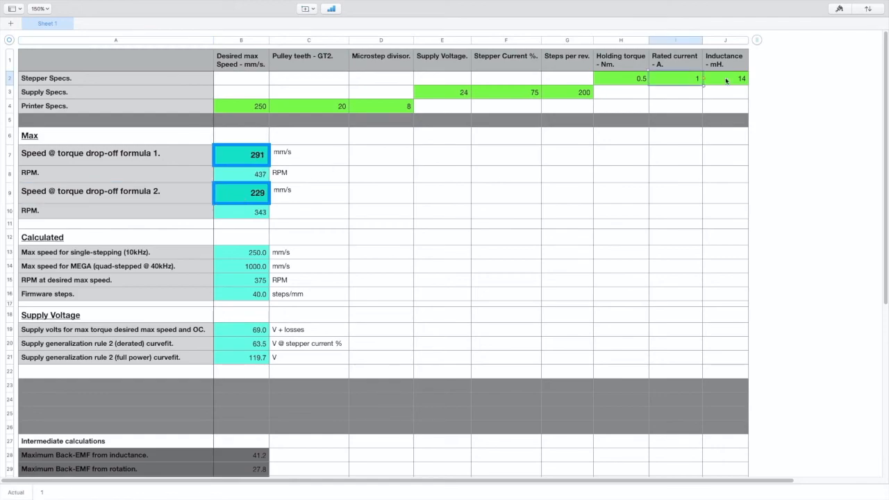
left_click(724, 78)
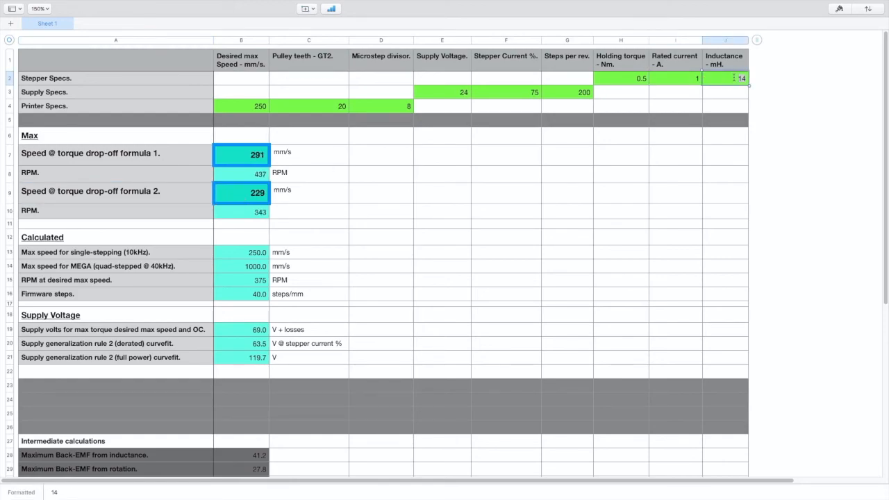
type("7")
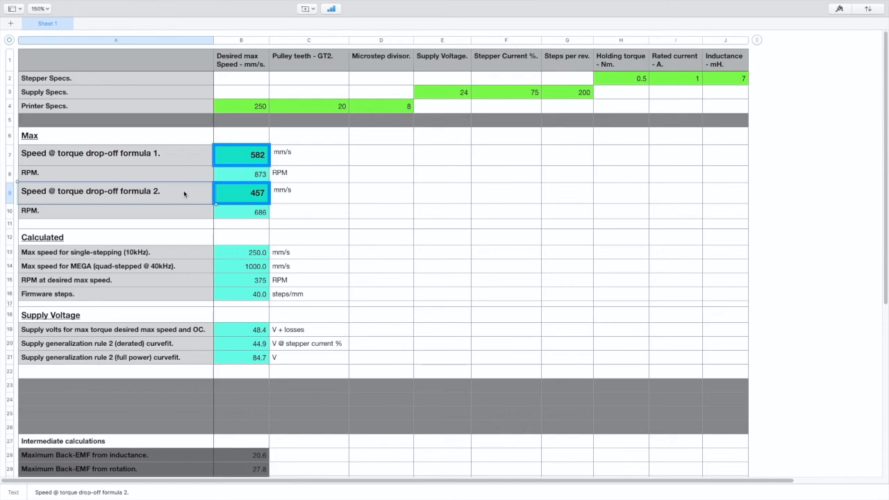
mouse_move(493, 177)
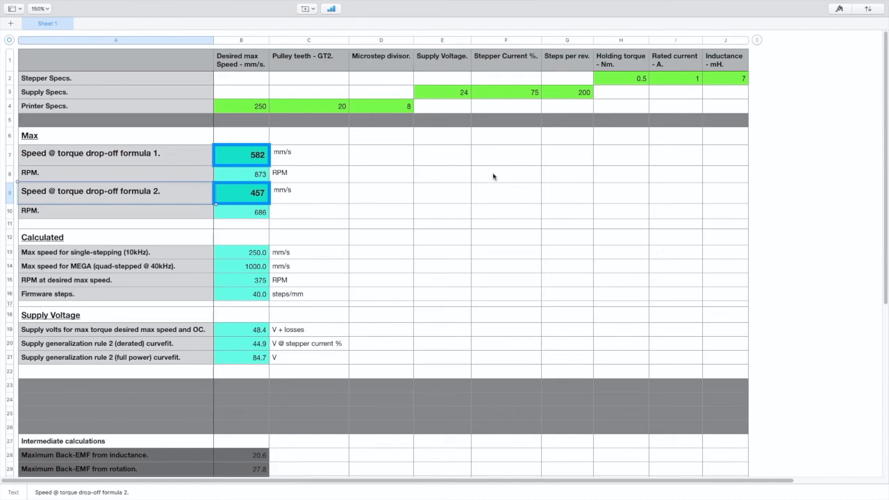